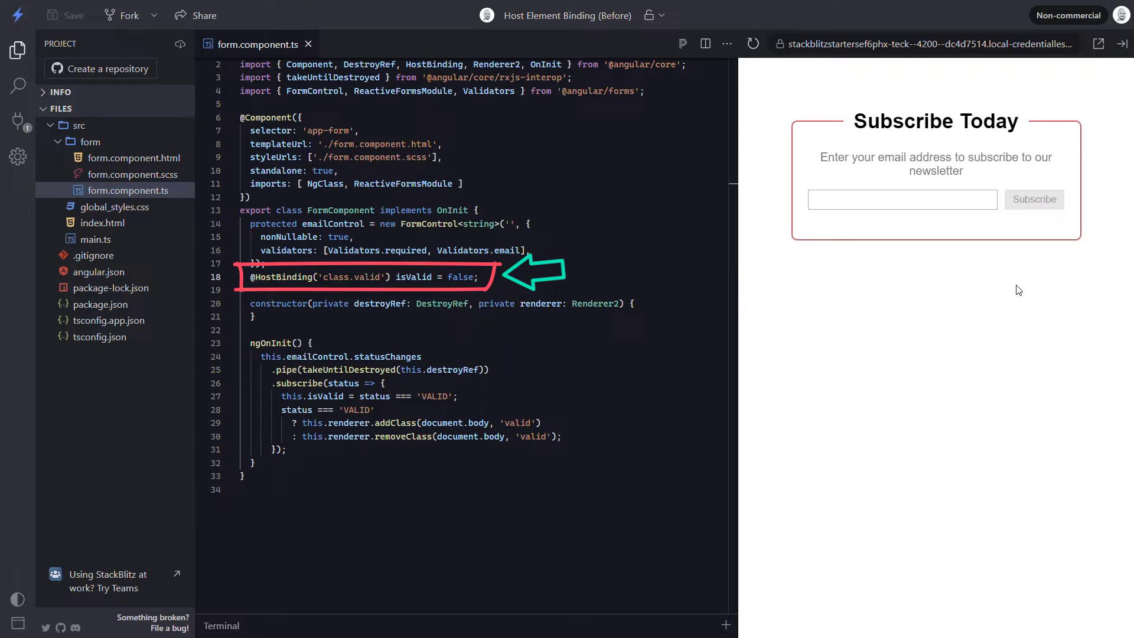
mouse_move(984, 260)
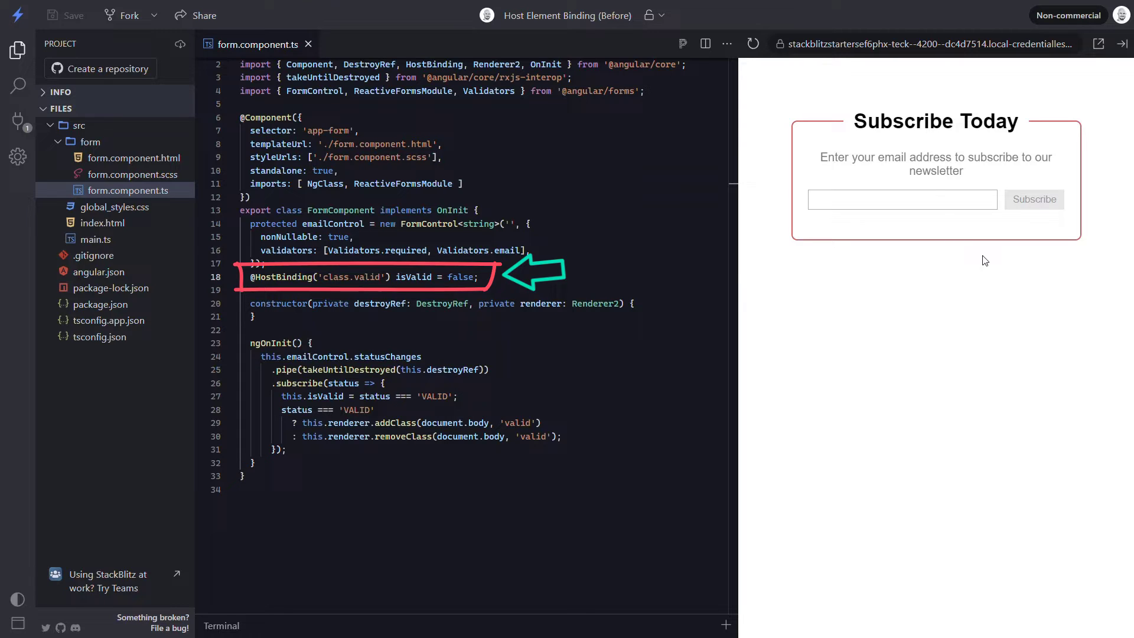
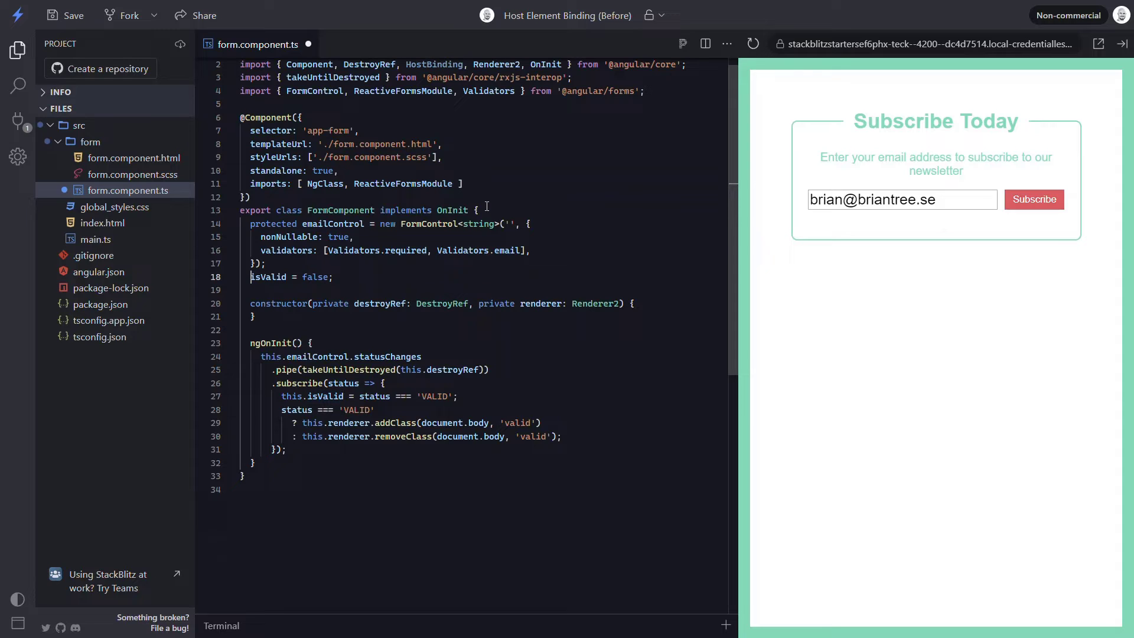
double_click(434, 64)
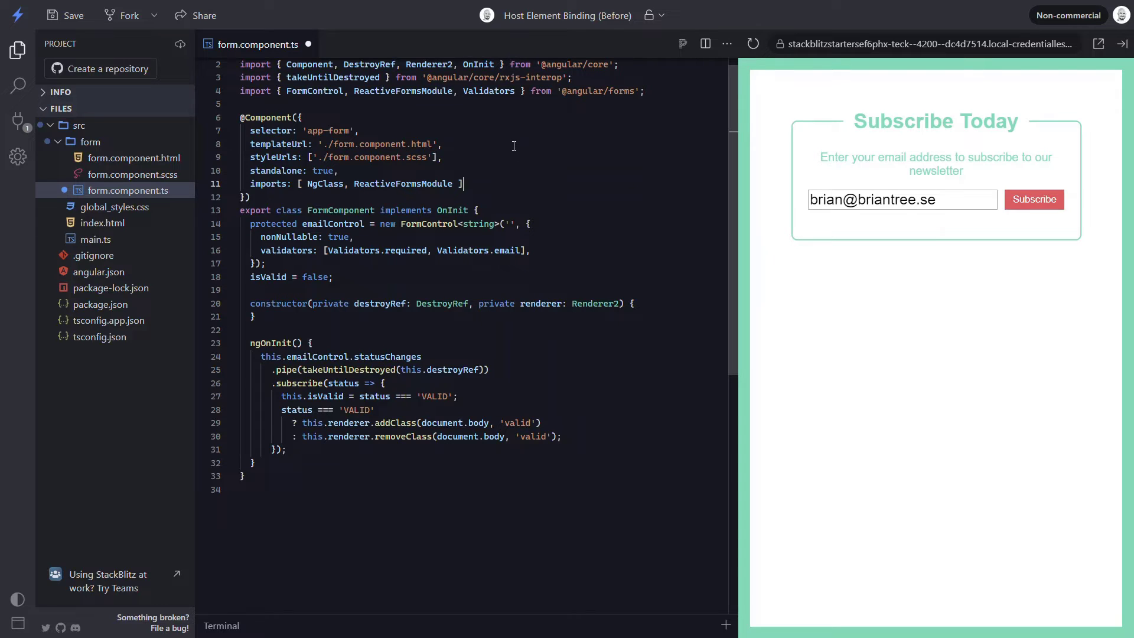
type("host: {")
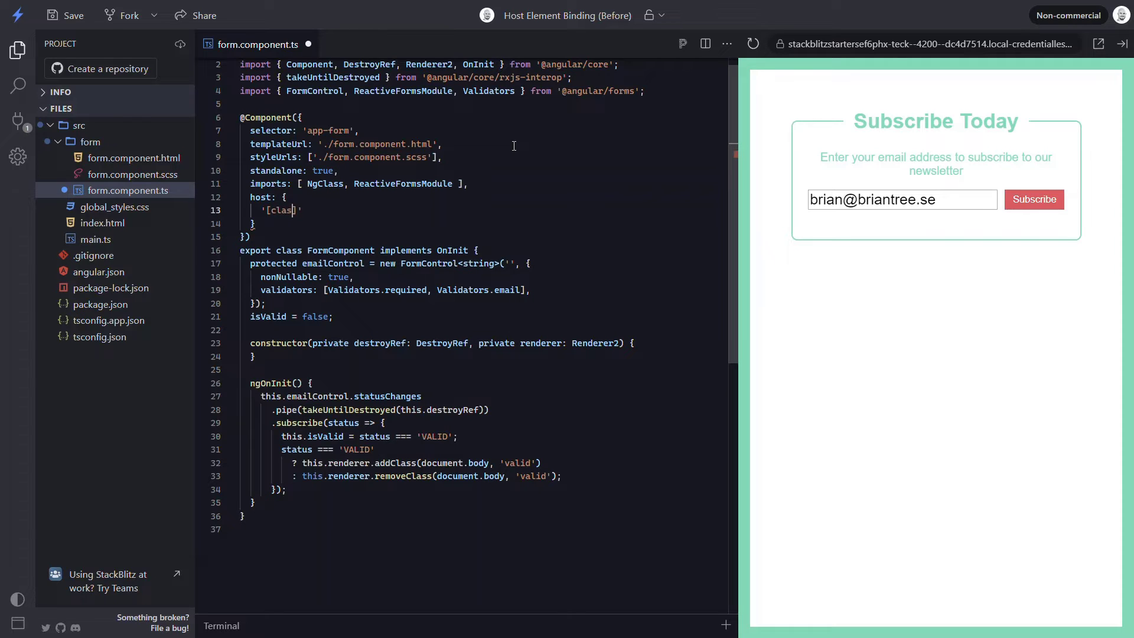
type(".valid]")
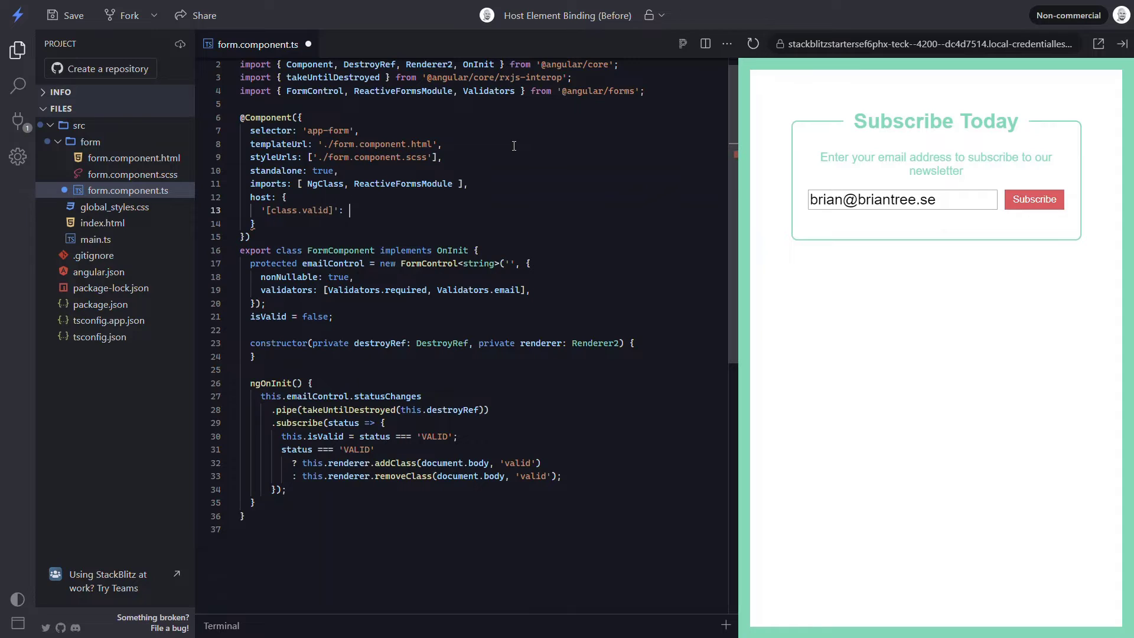
type("'")
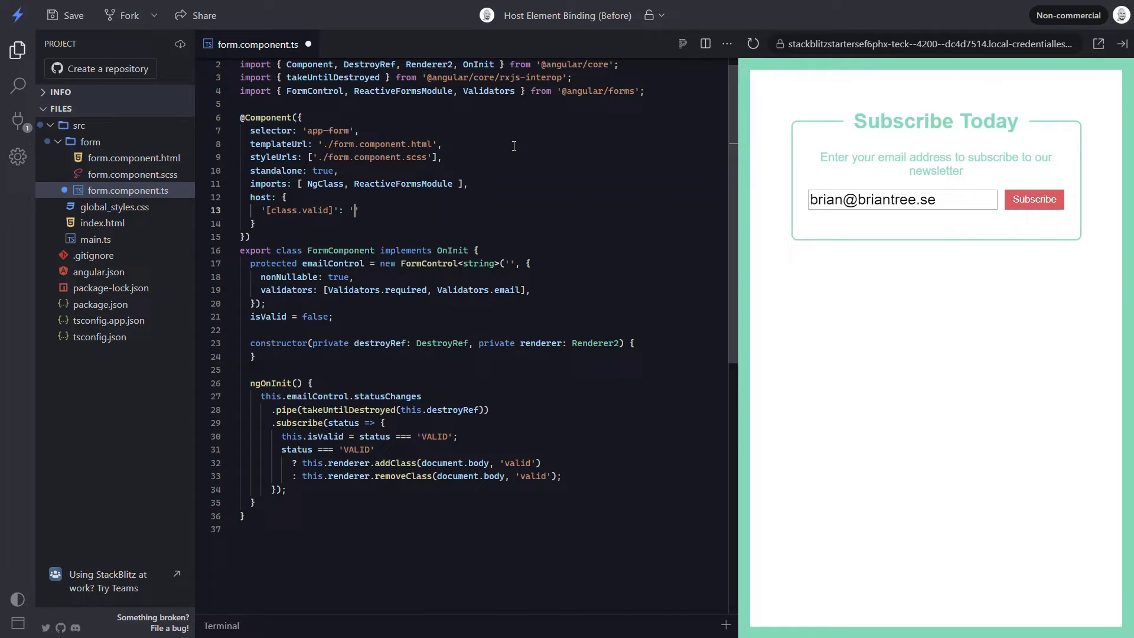
type("isValid")
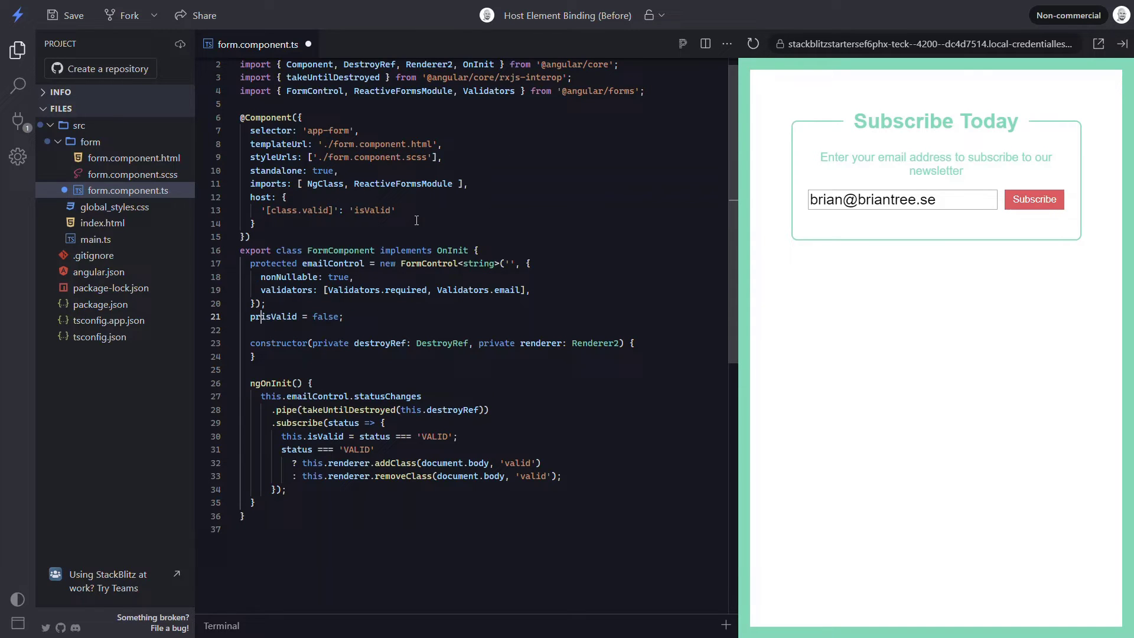
Make isValid a private toSignal of emailControl.statusChanges piped through map(status => status === 'VALID')
type("private")
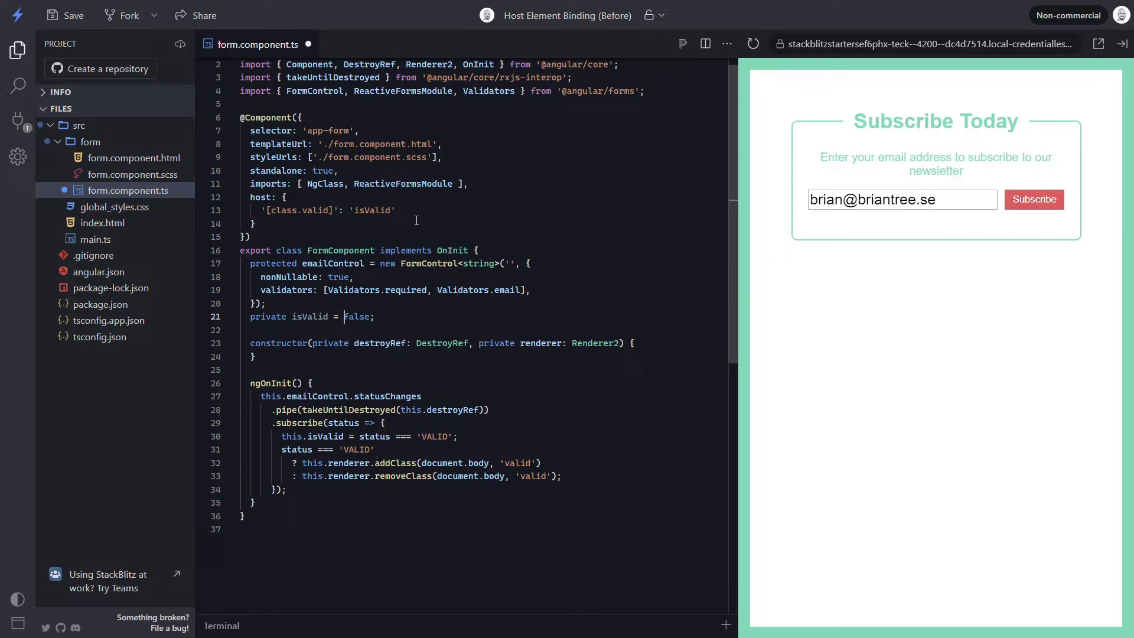
double_click(357, 317)
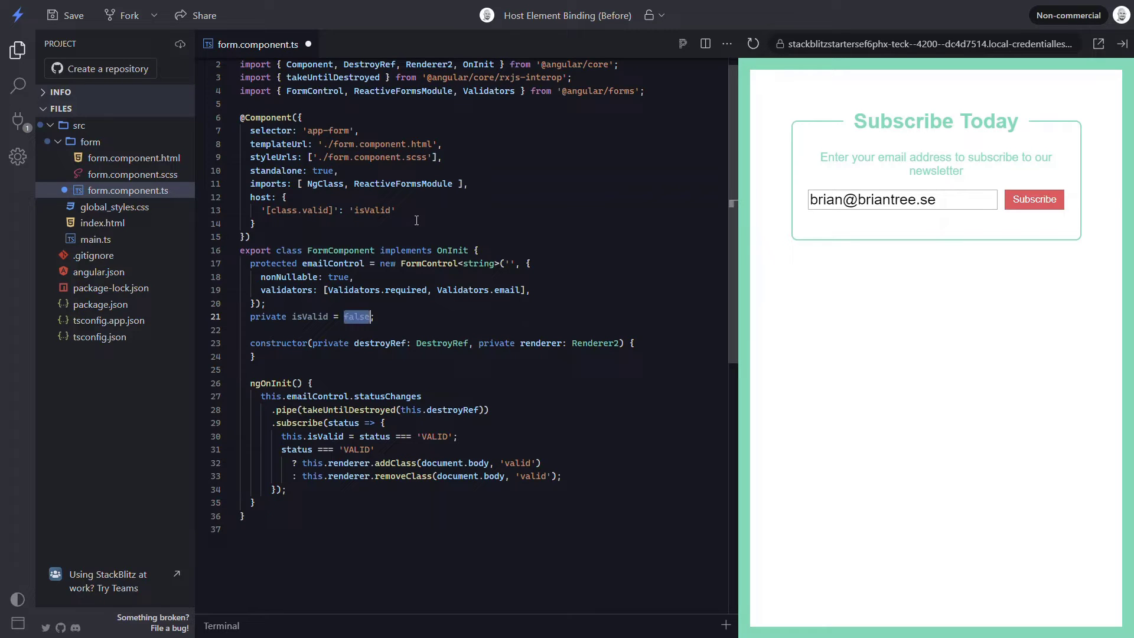
type("toSign")
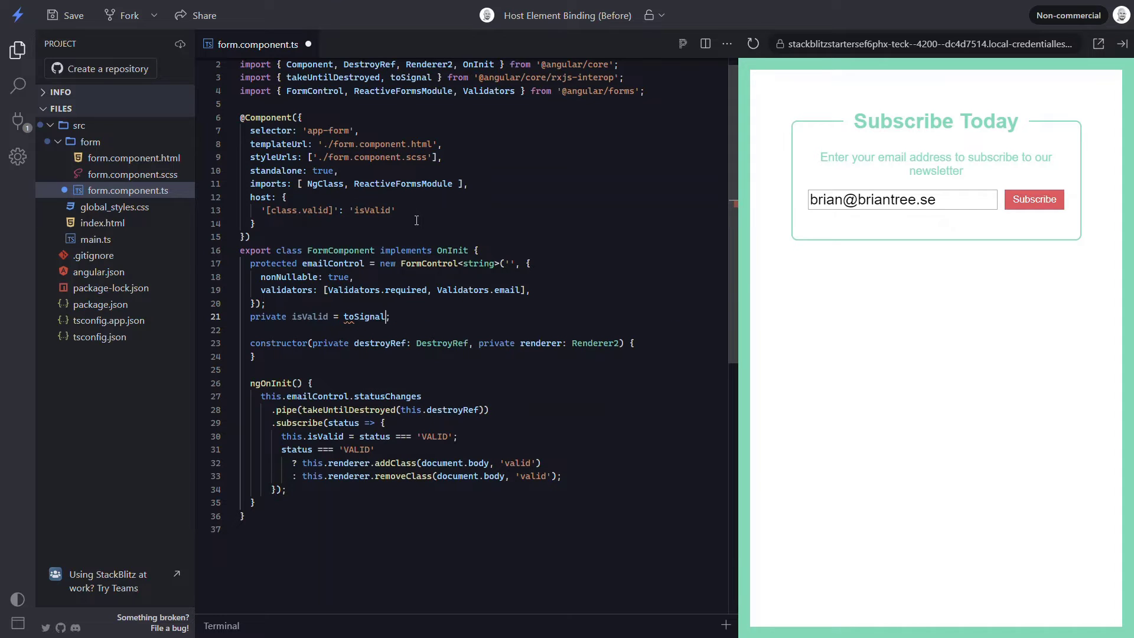
type("()")
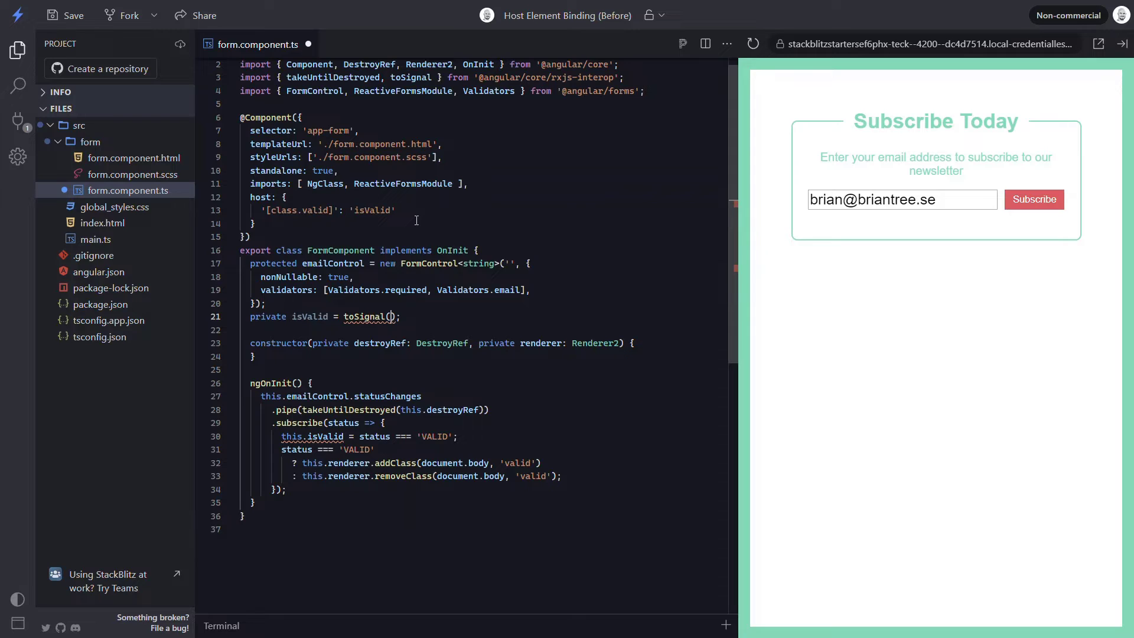
type("this.emailControl.statusChanges")
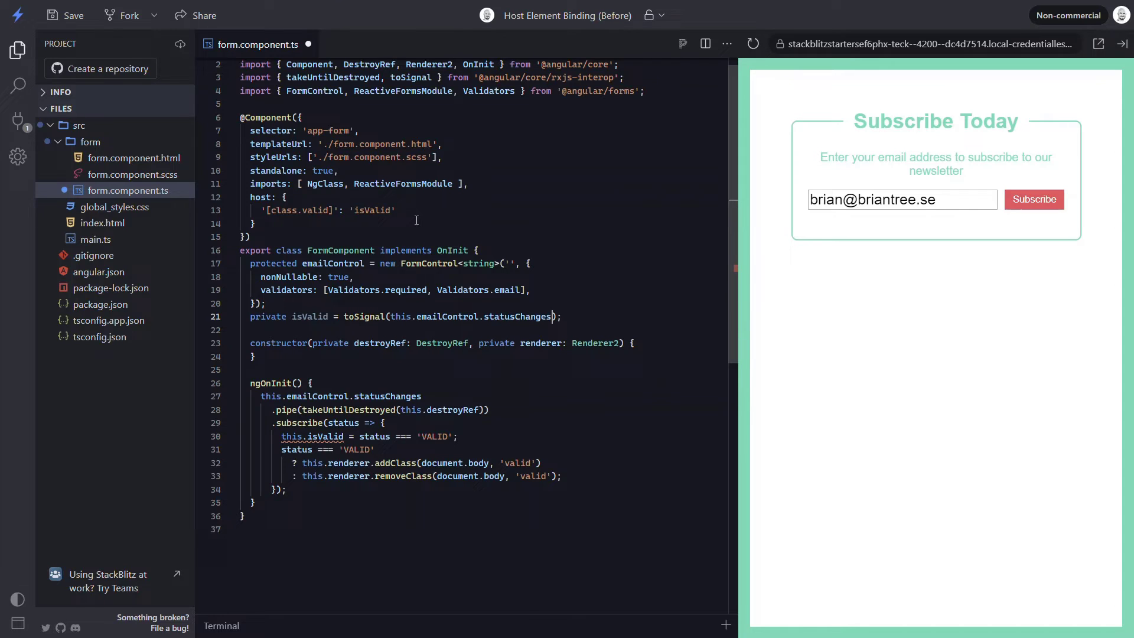
type(".pipe(")
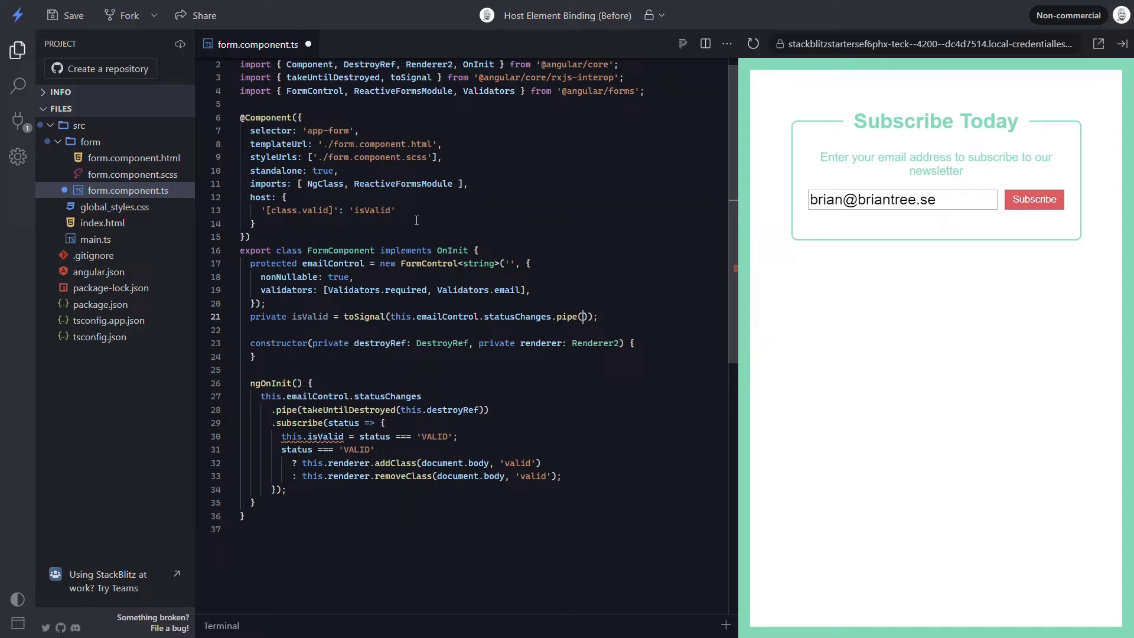
type("map(status => { return stats")
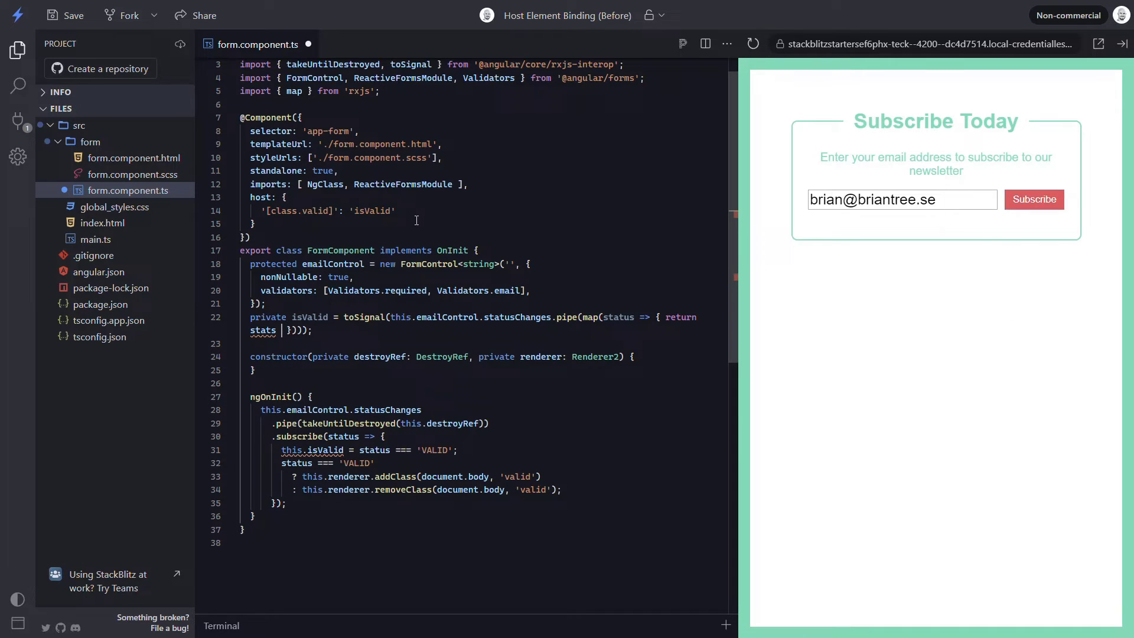
type("=== 'VALID'")
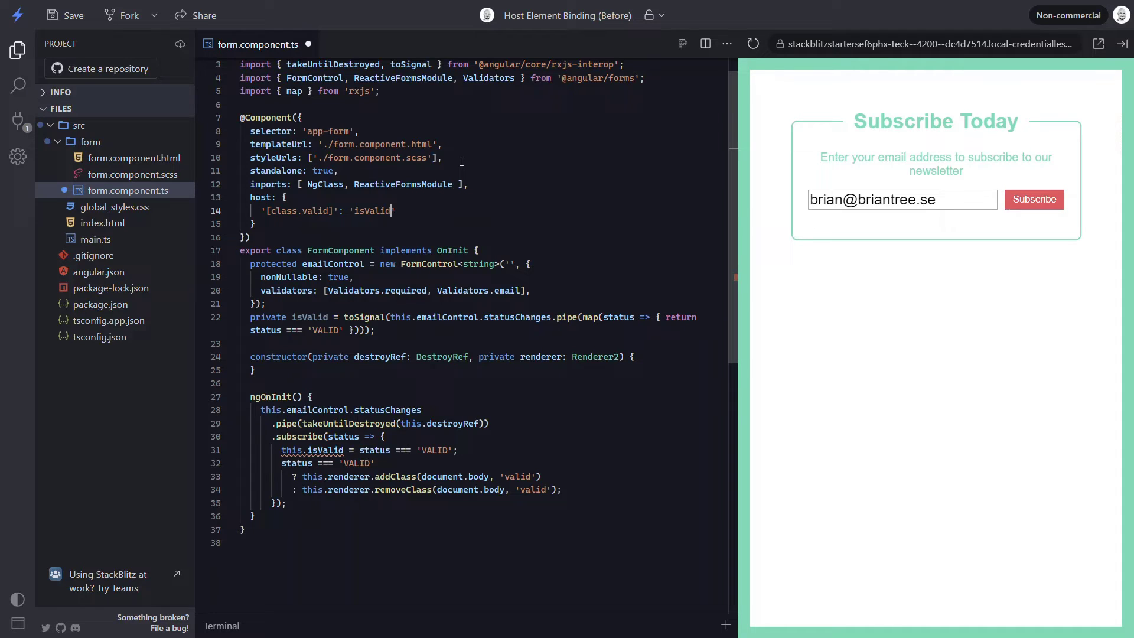
Call isValid() in the host binding and begin writing an effect in the constructor
type("()")
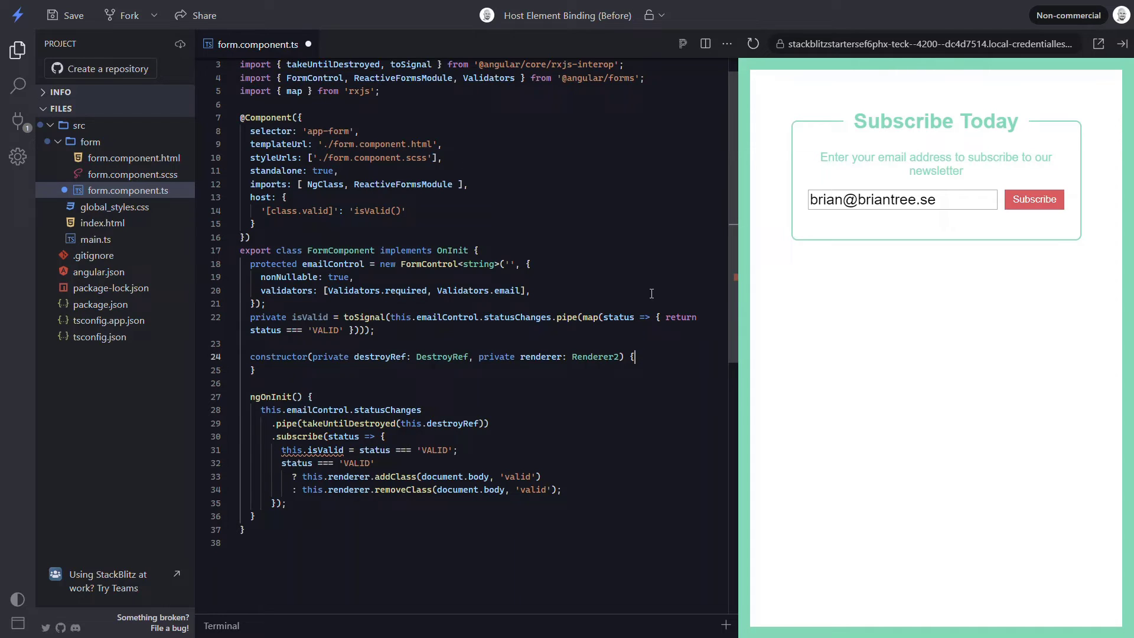
mouse_move(646, 275)
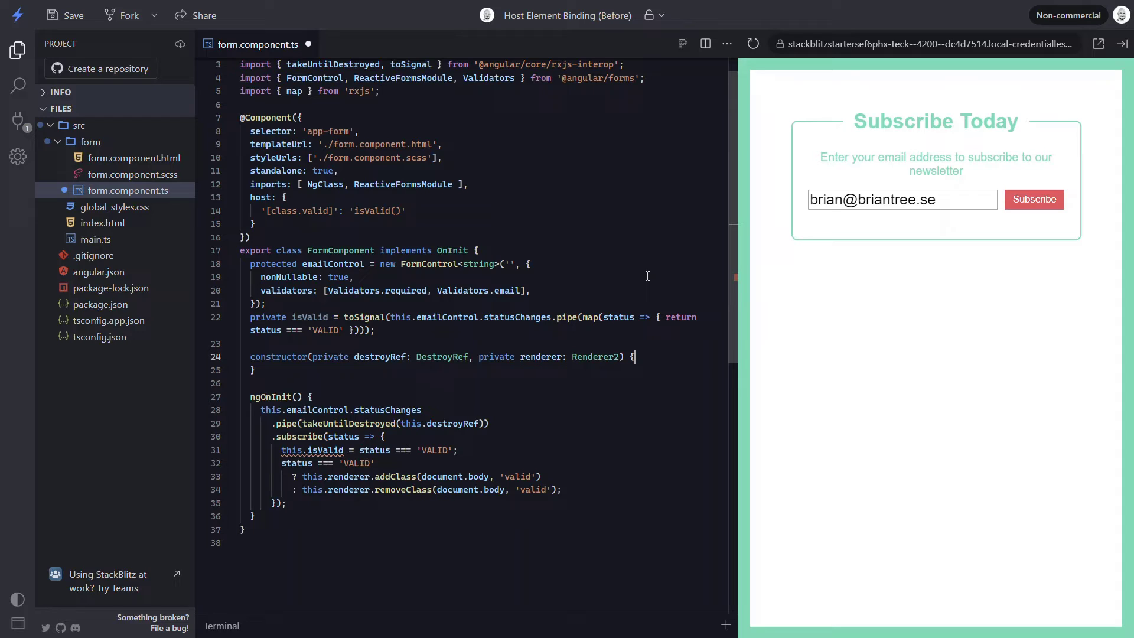
type("effect(() => {")
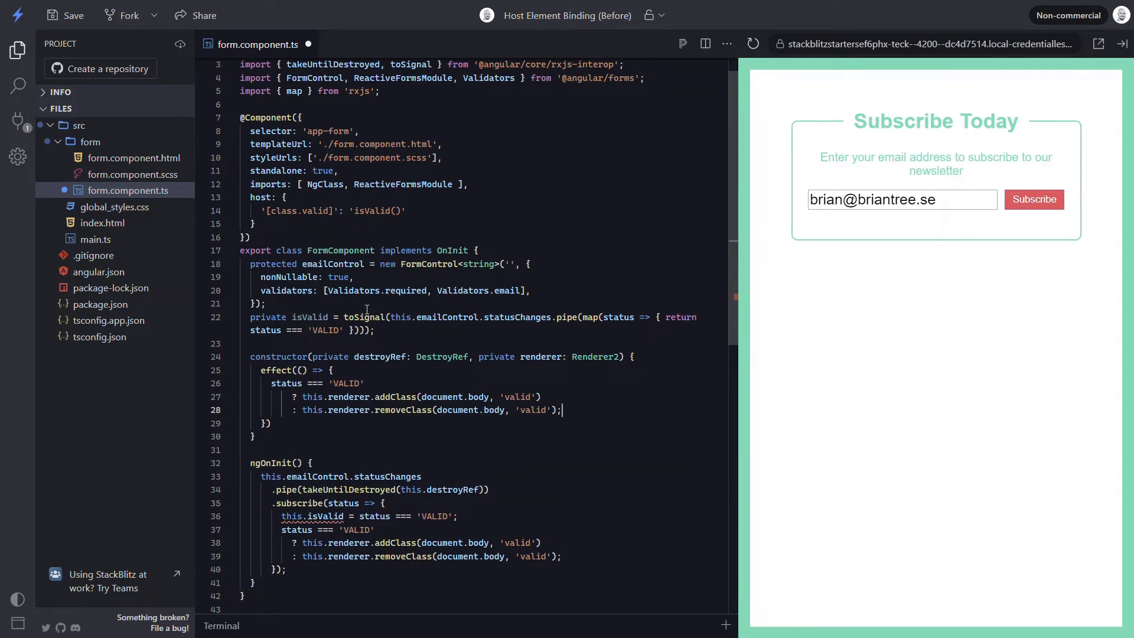
Have the effect toggle the body class from this.isValid() and delete the old ngOnInit subscription block
double_click(286, 383)
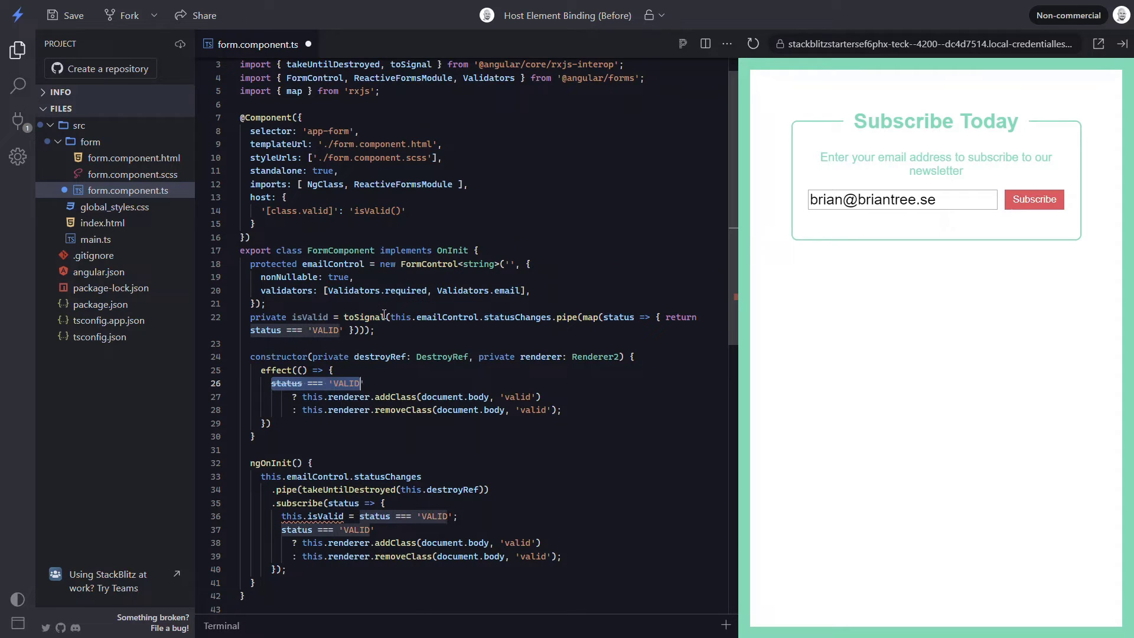
type("this")
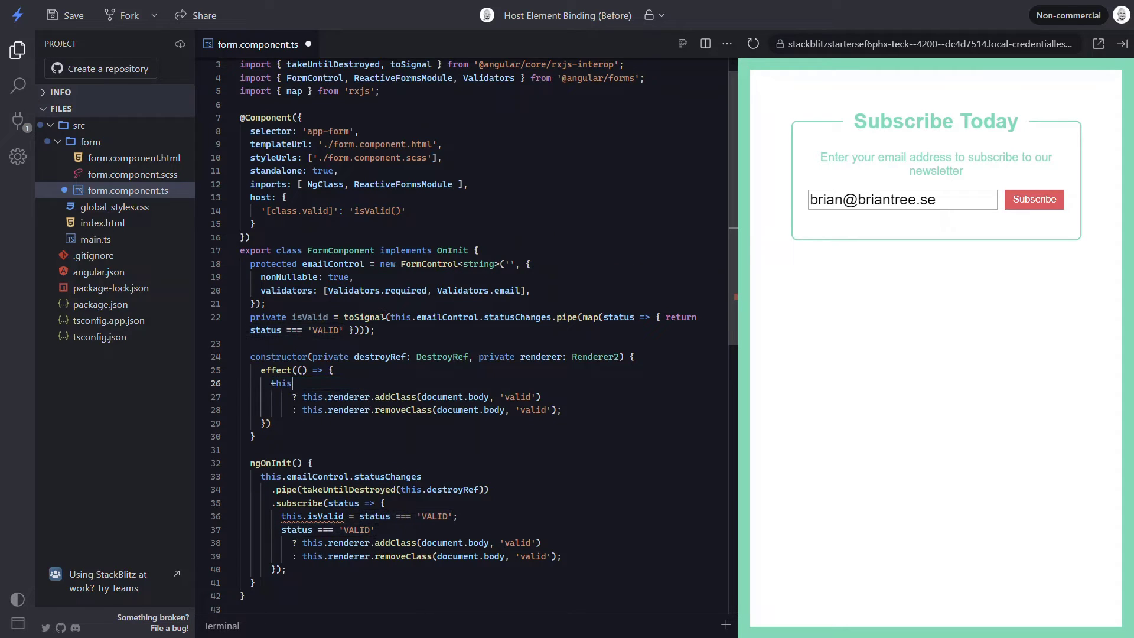
type(".isValid(")
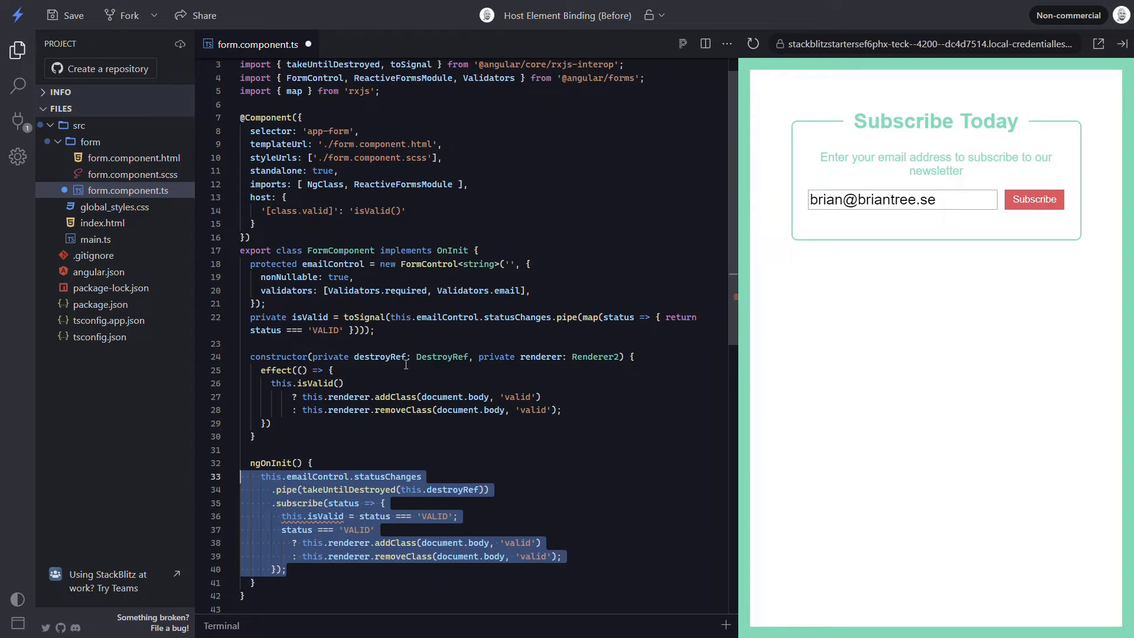
key("Delete")
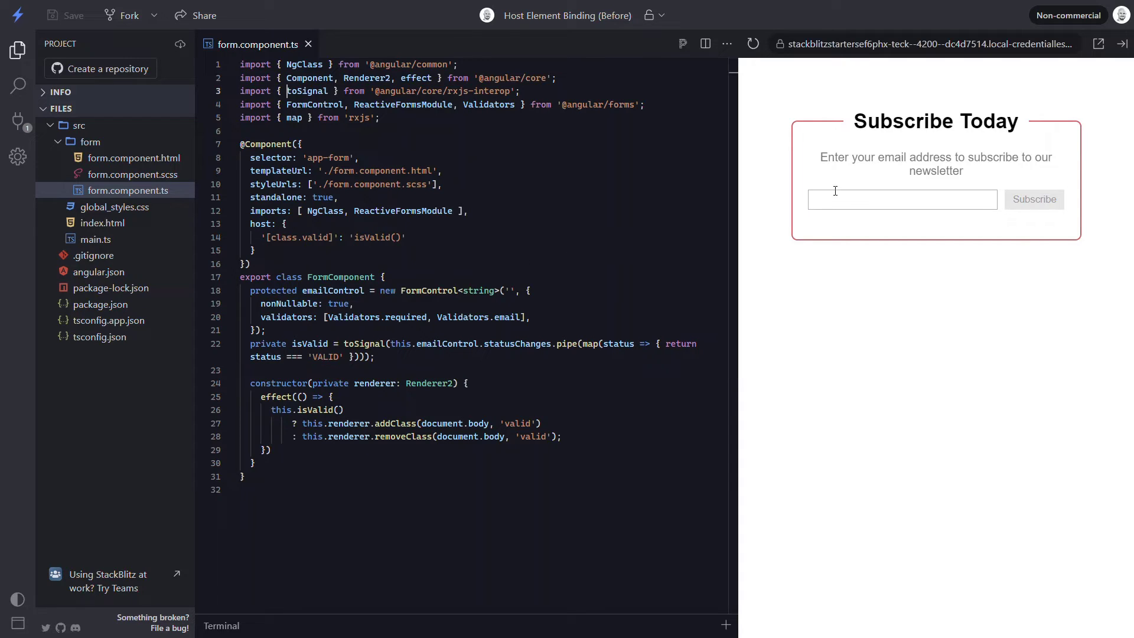
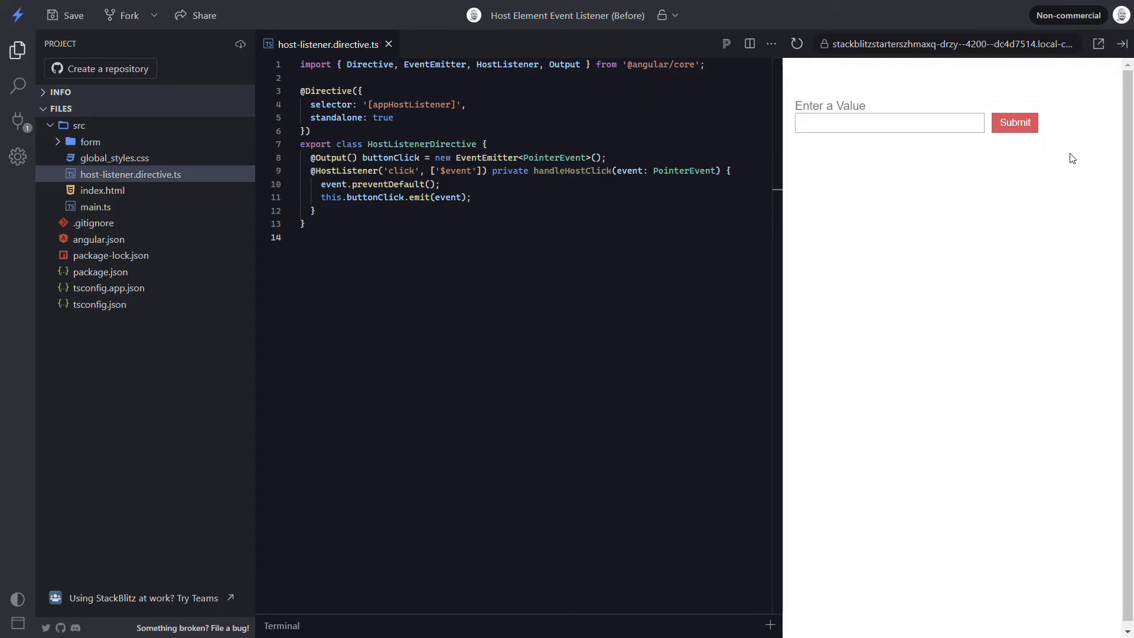
Submit the preview form to see the 'button click (mouse) event fired!' message
left_click(1014, 122)
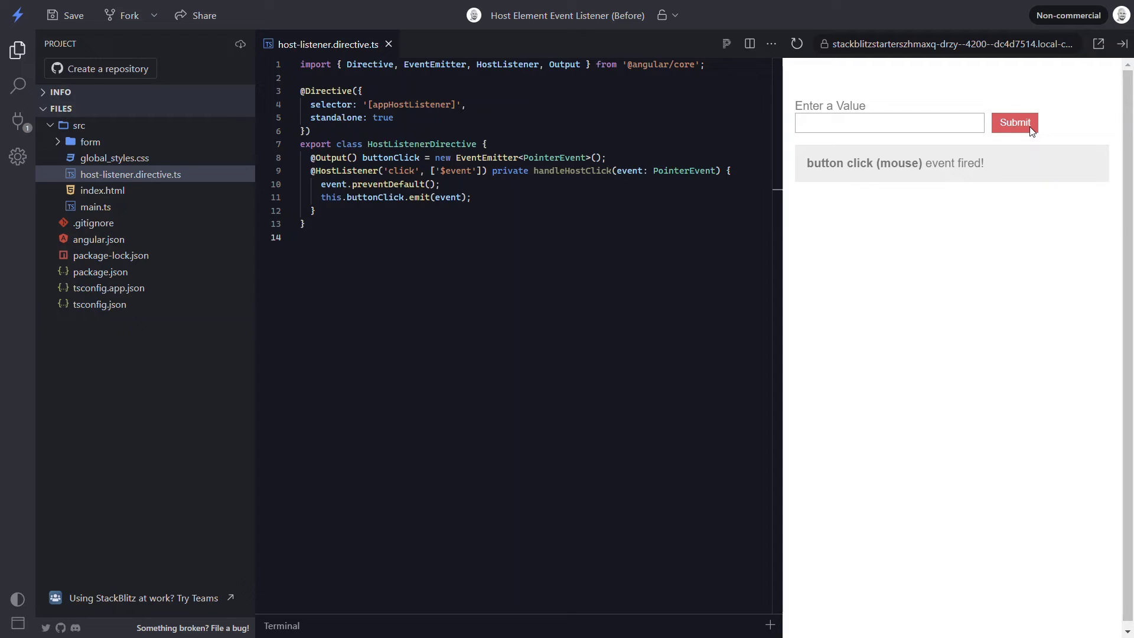
mouse_move(553, 175)
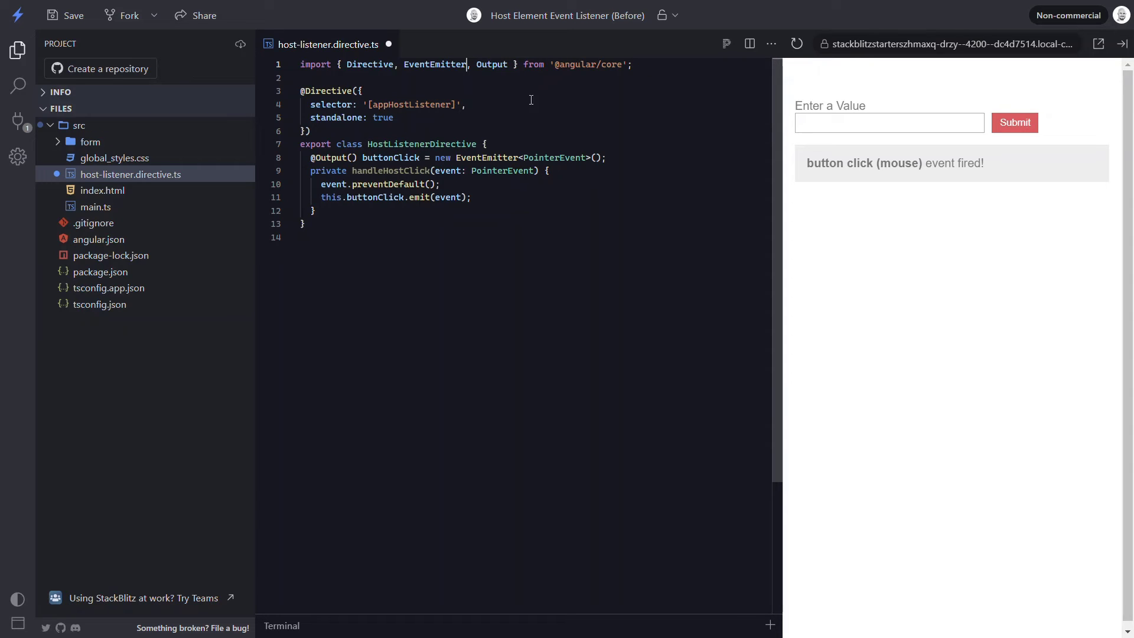
type(",")
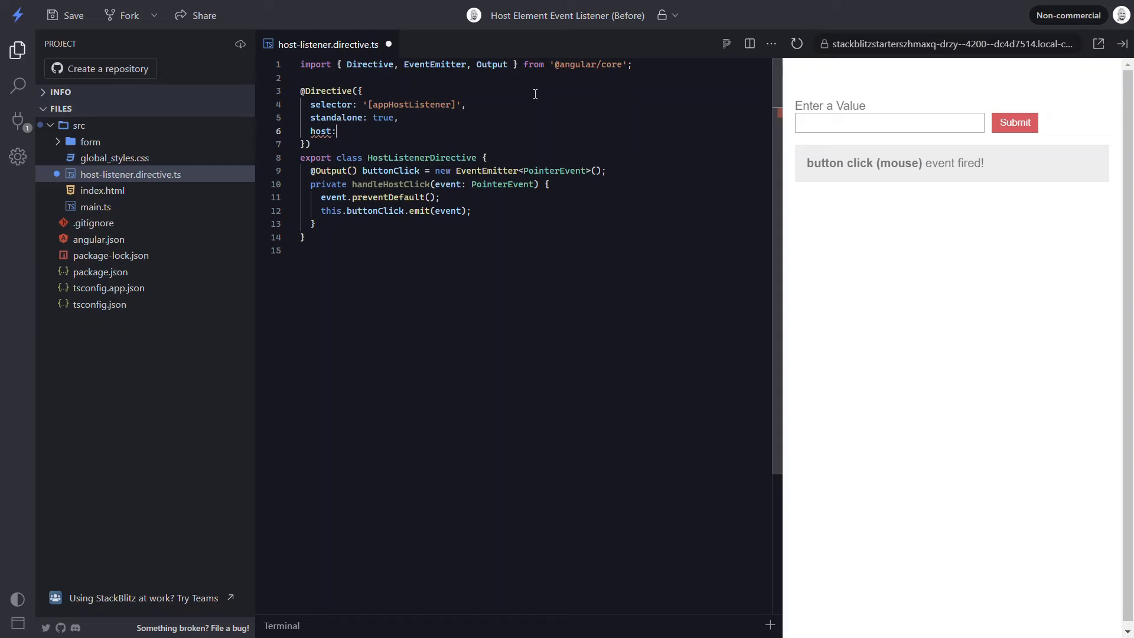
type("{")
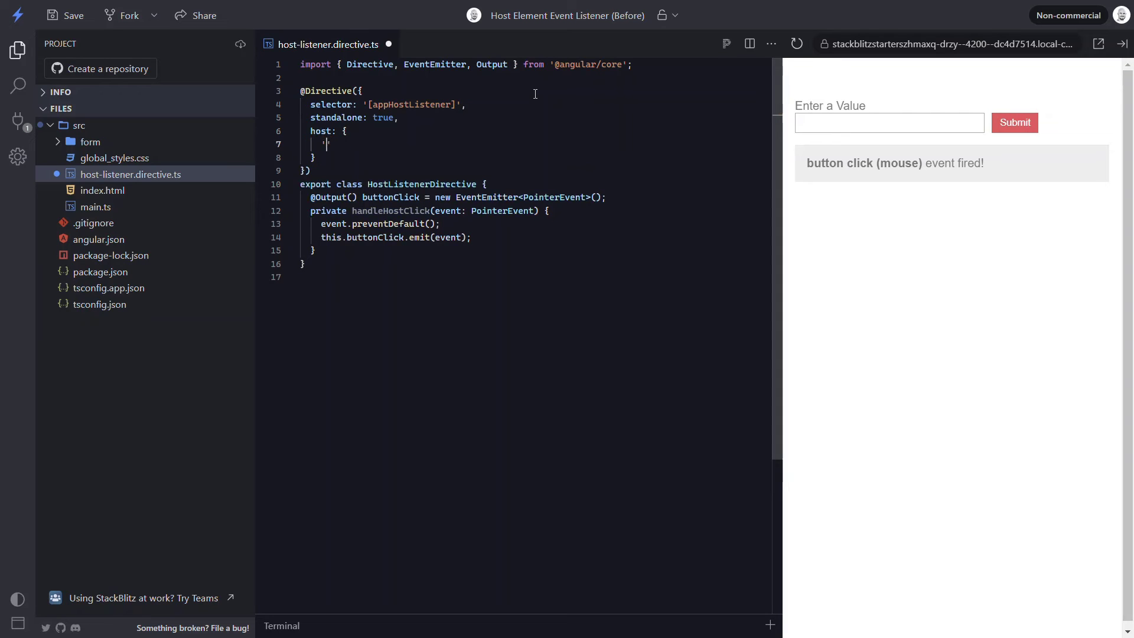
type("()")
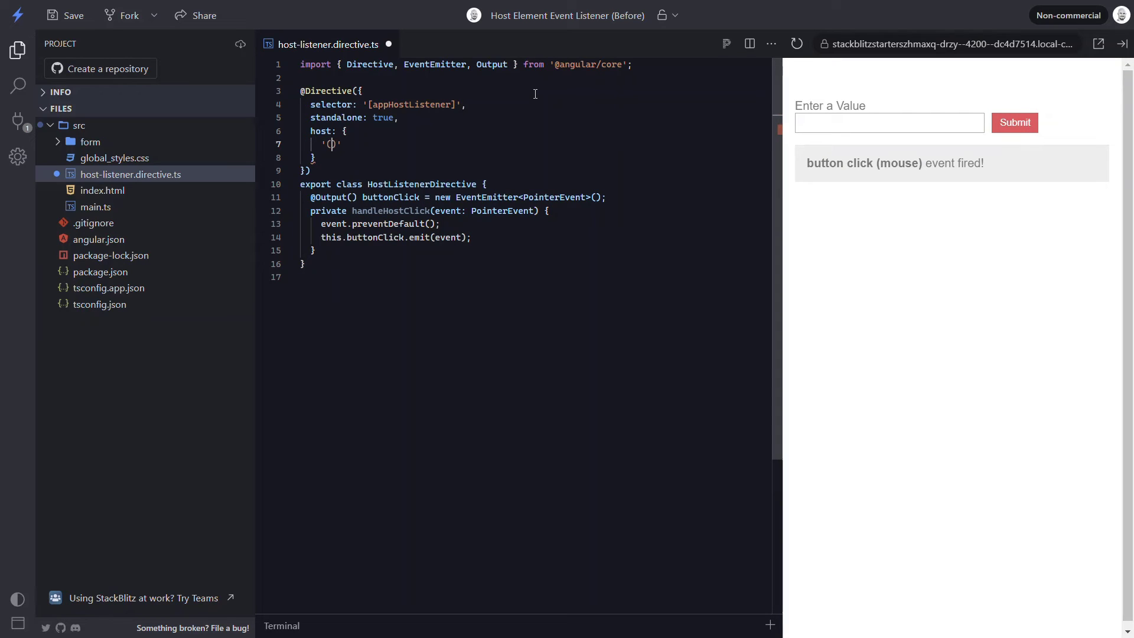
type("click)': ''")
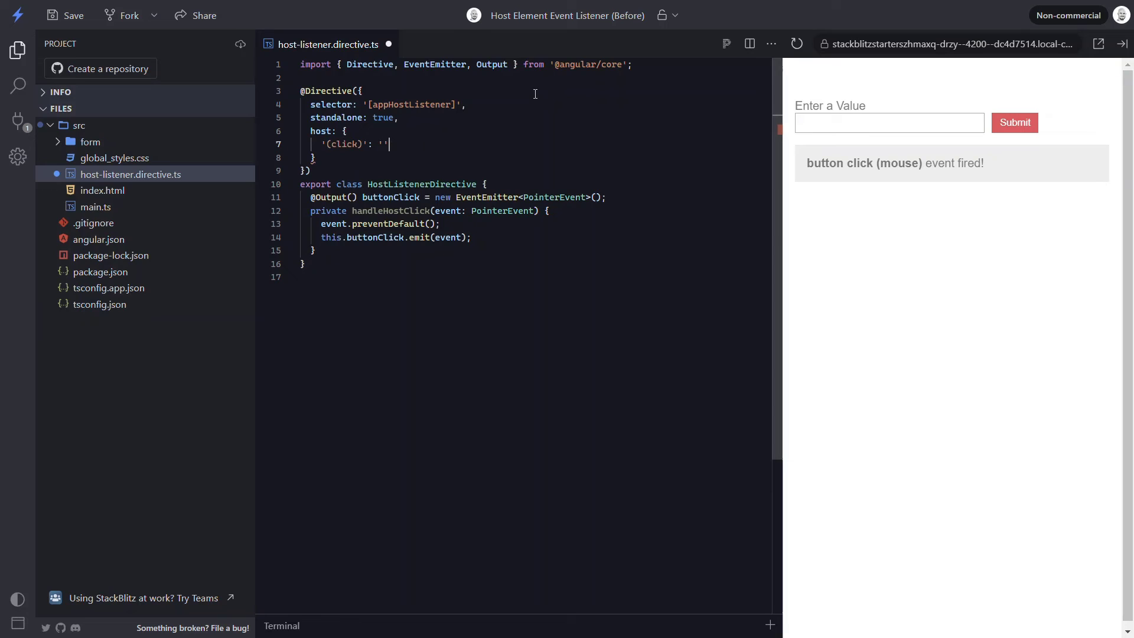
type("handleHostClick")
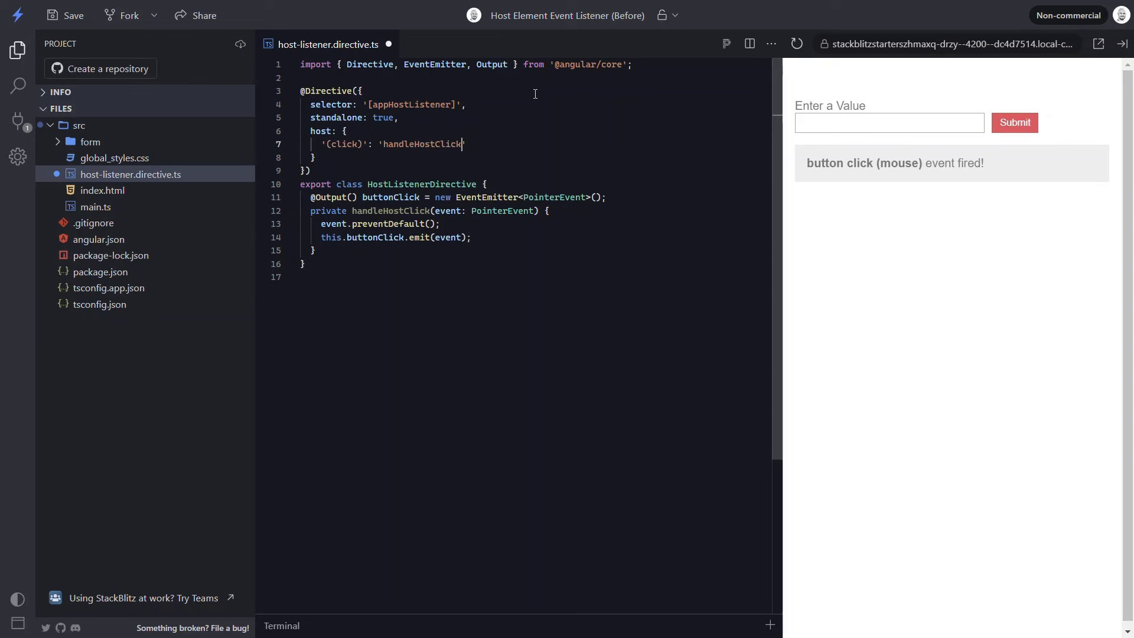
type("($)")
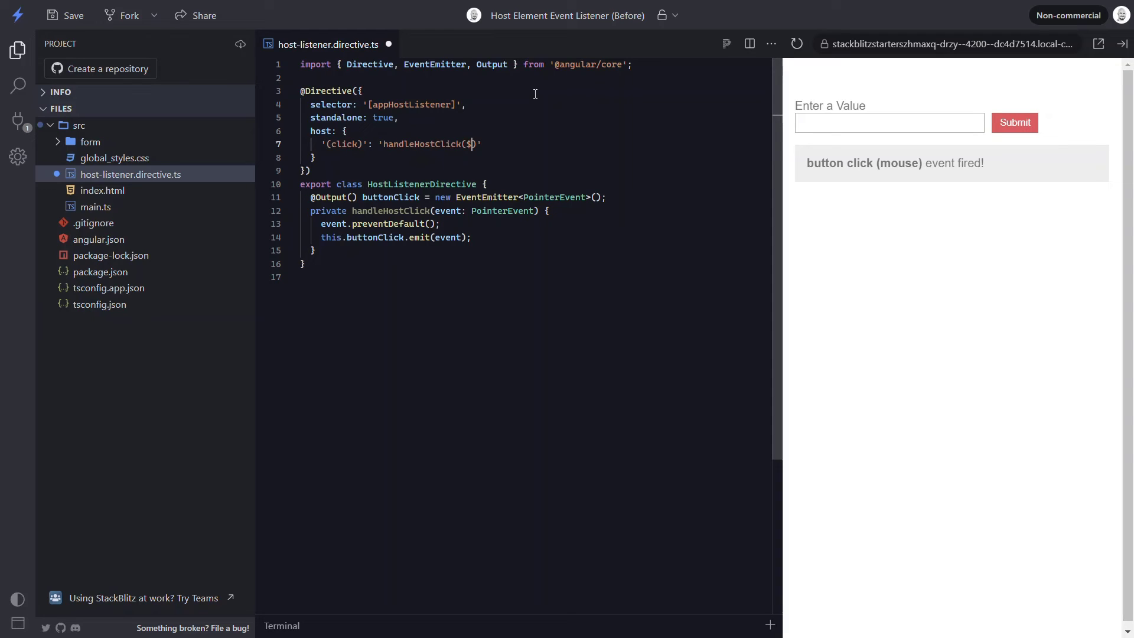
type("event")
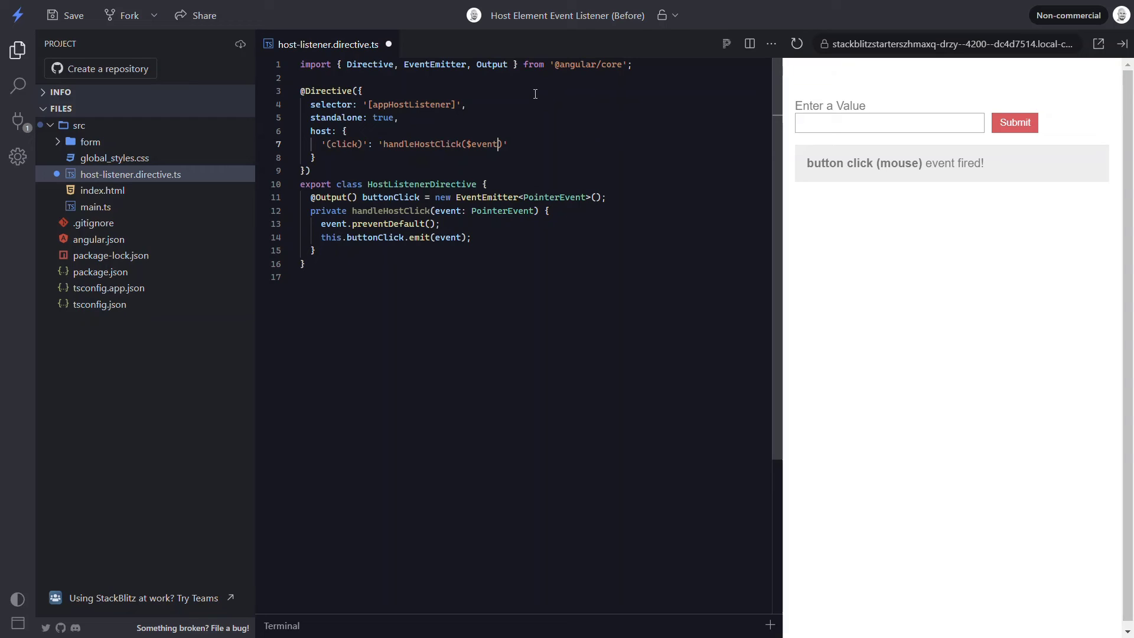
mouse_move(525, 99)
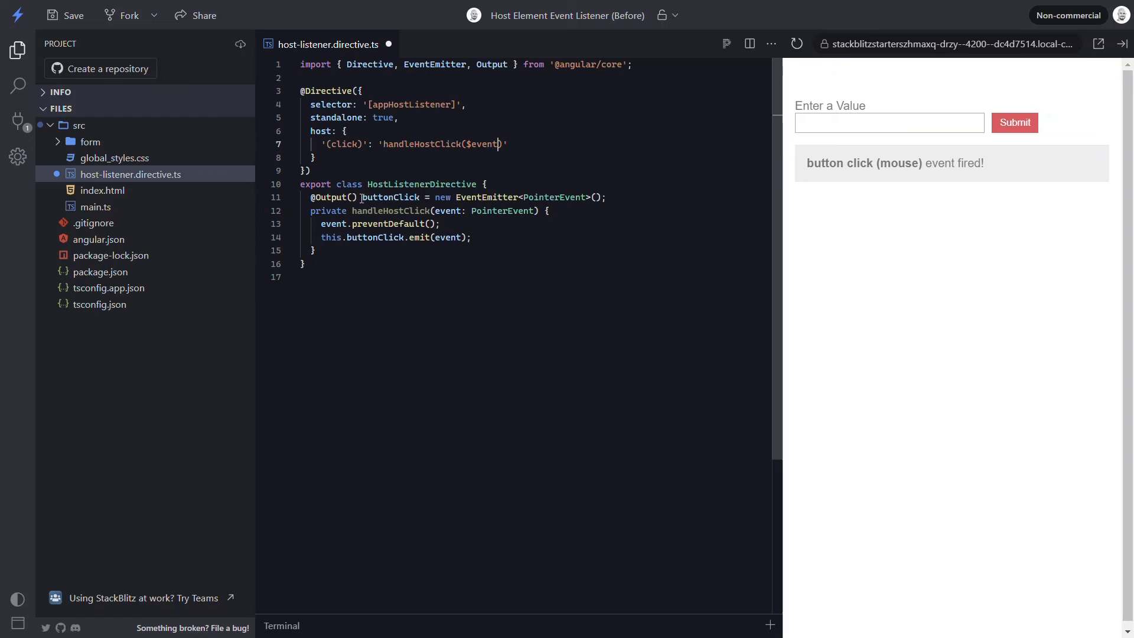
key("Backspace")
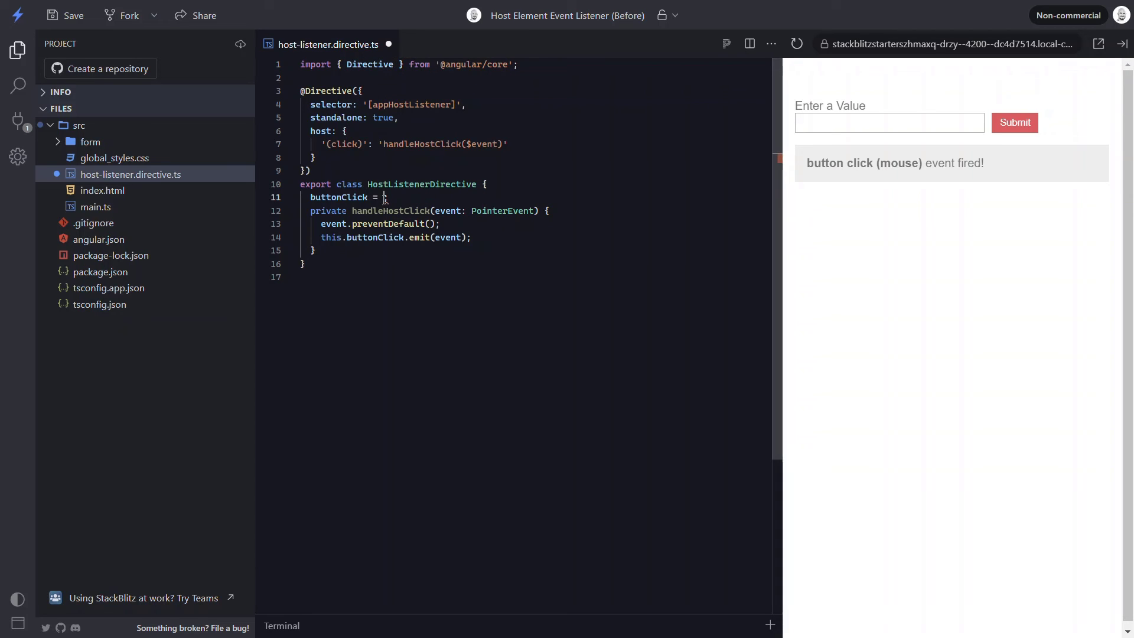
type("output<PointerEvent>")
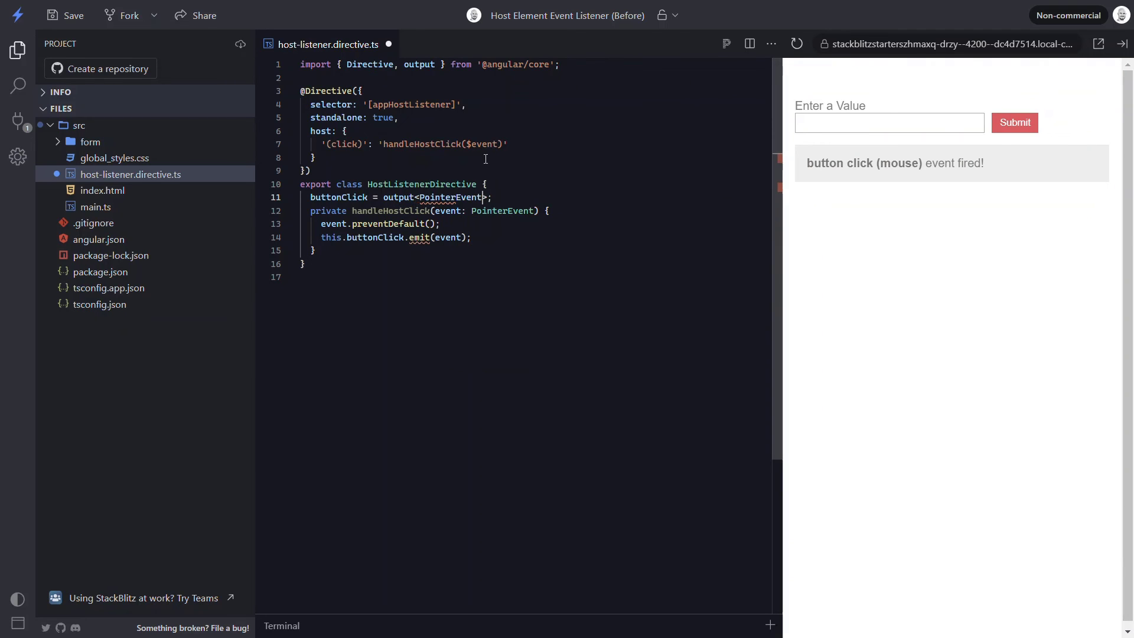
type("()")
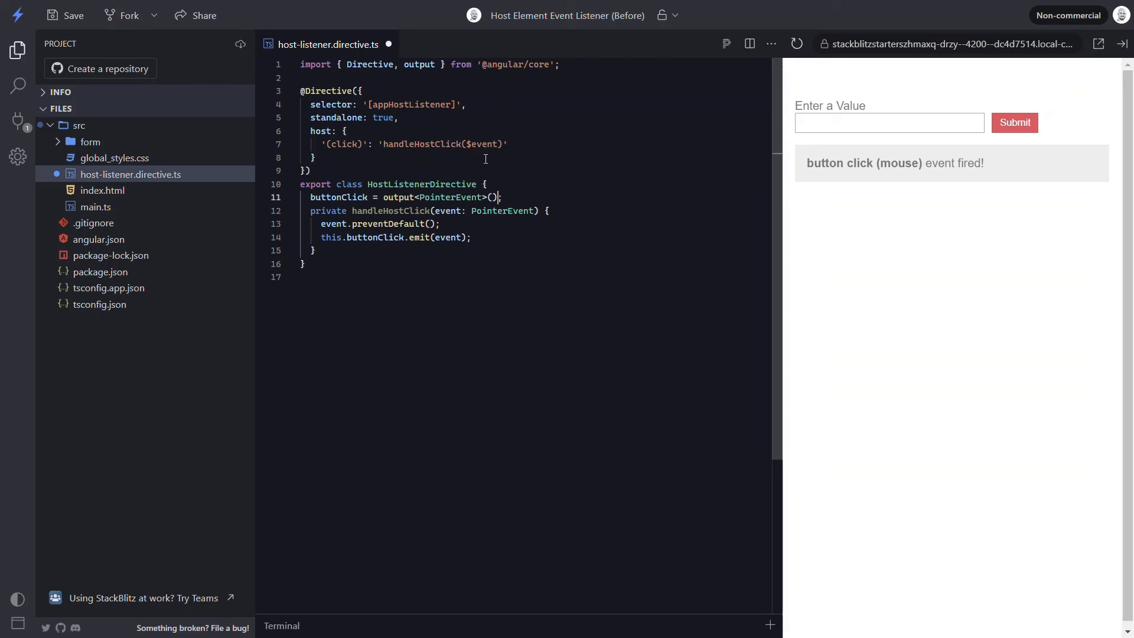
left_click(64, 15)
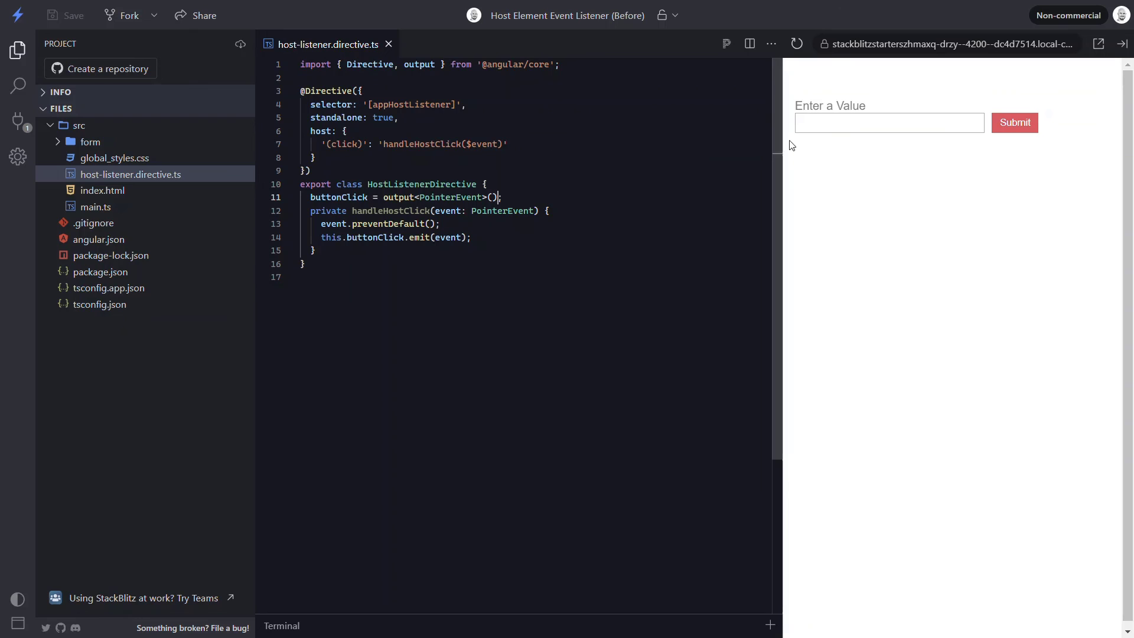
Submit the preview form three times, each logging a 'button click (mouse) event fired!' message
left_click(1014, 122)
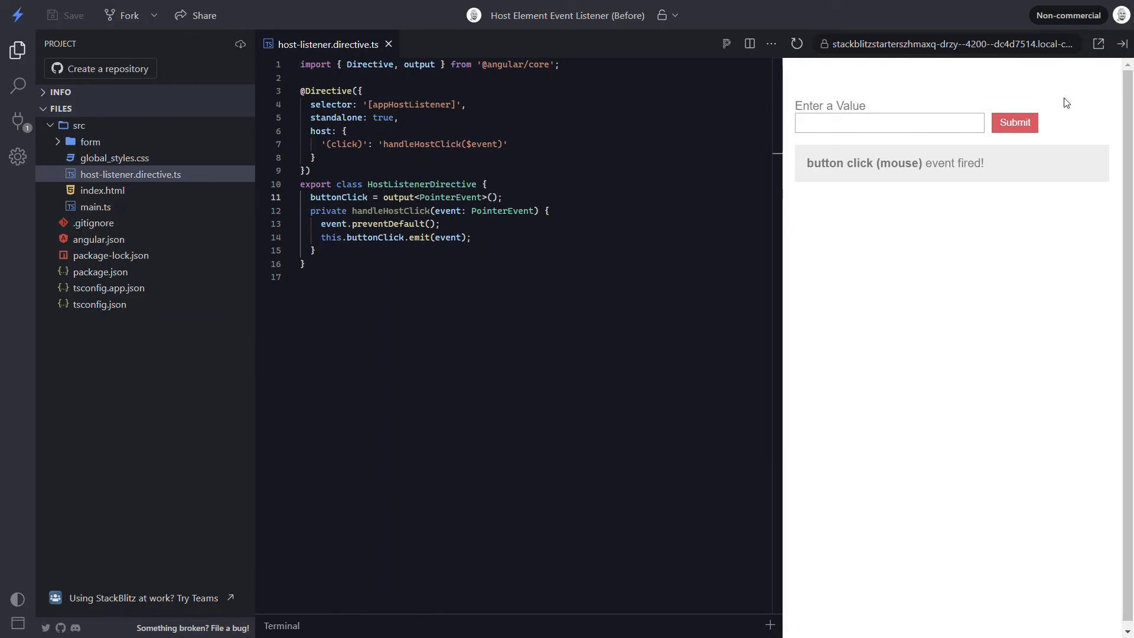
left_click(1013, 121)
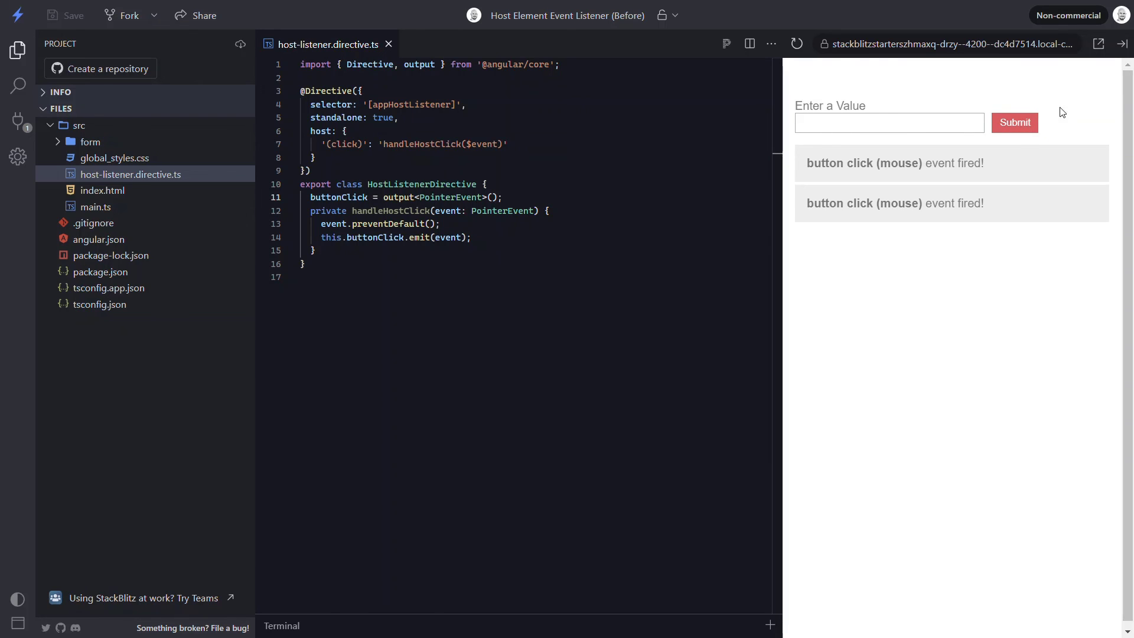
left_click(1015, 122)
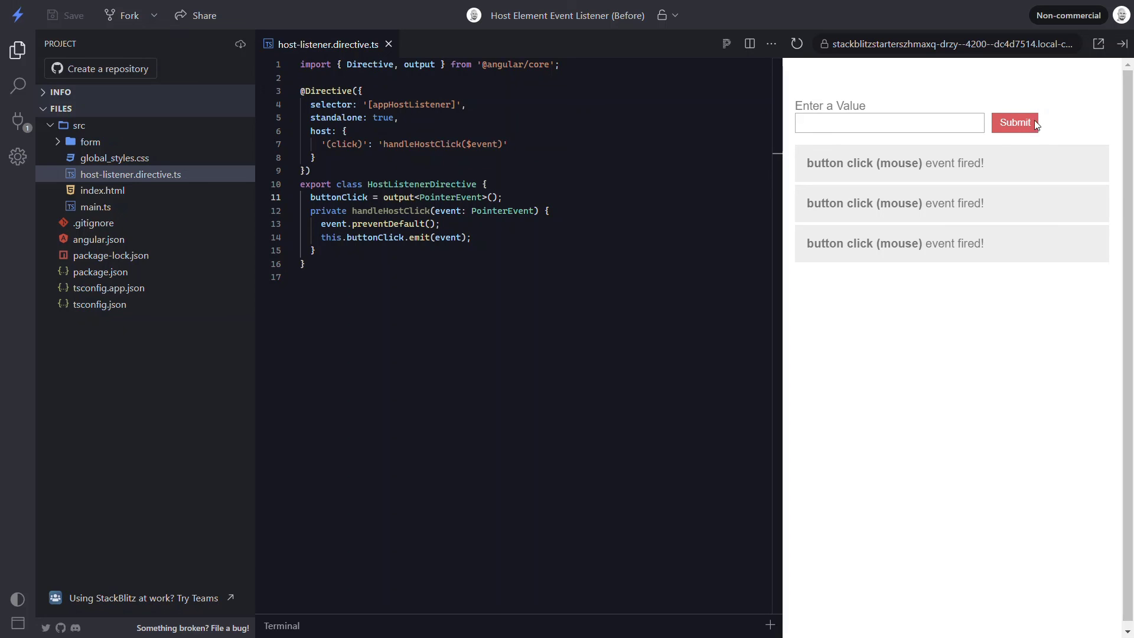
mouse_move(1070, 106)
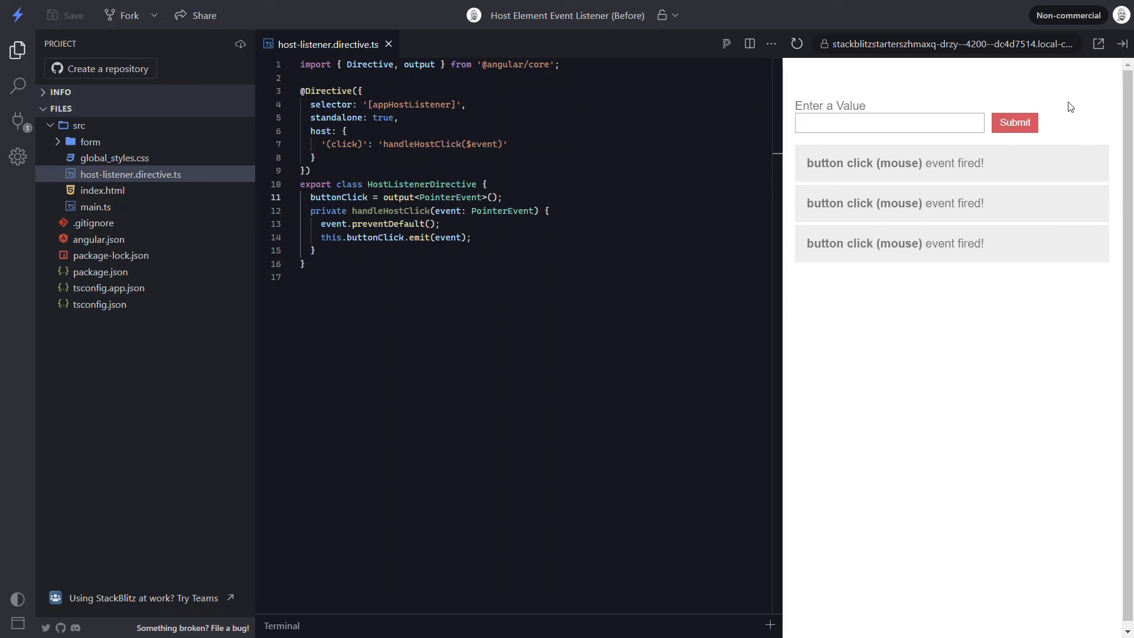